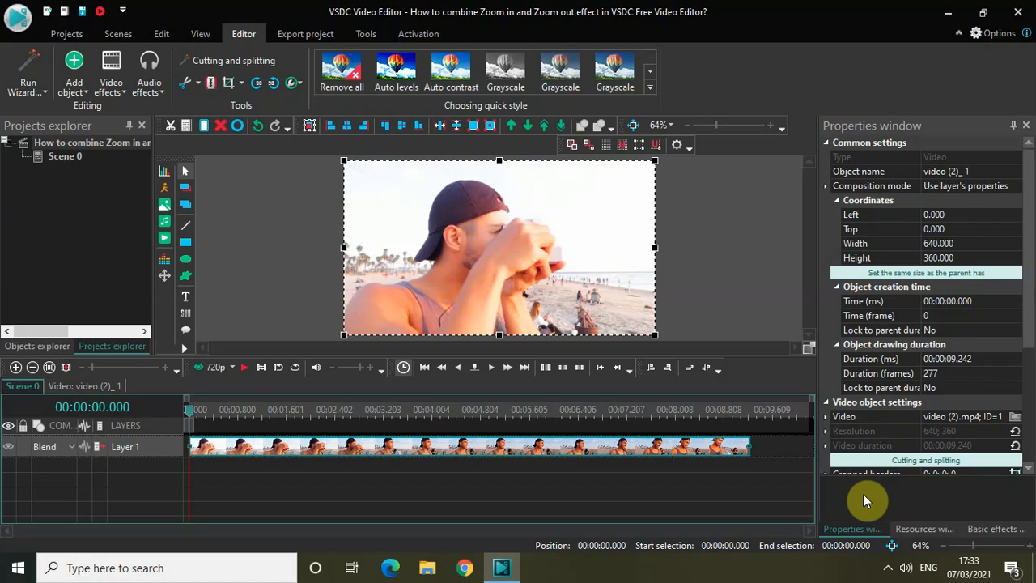
mouse_move(688, 490)
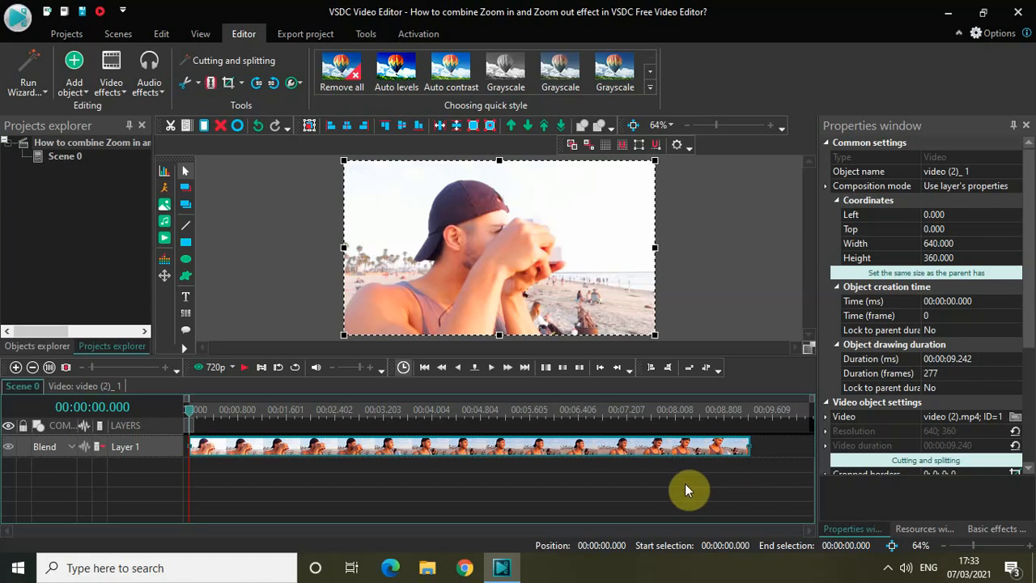
mouse_move(322, 460)
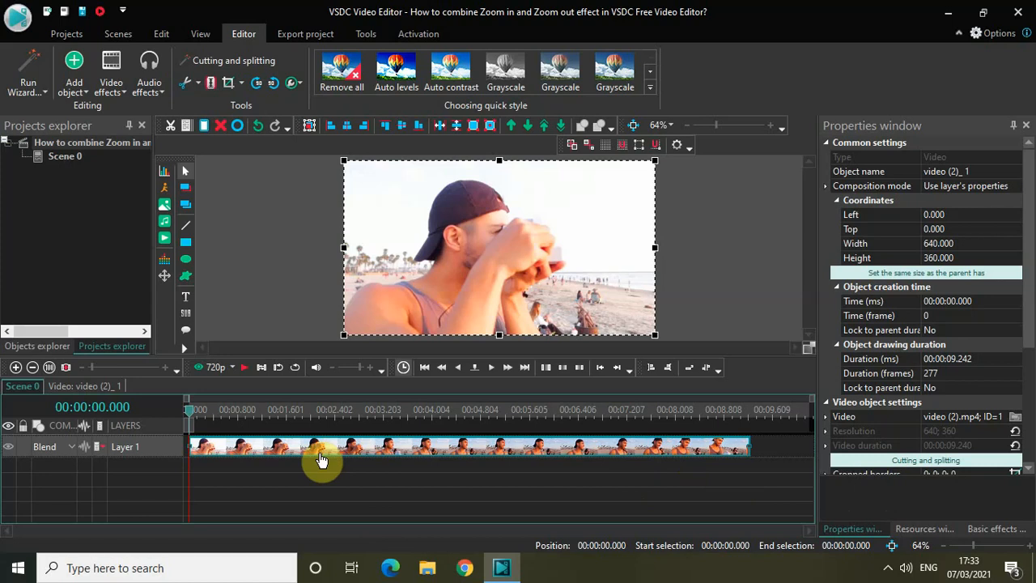
mouse_move(443, 477)
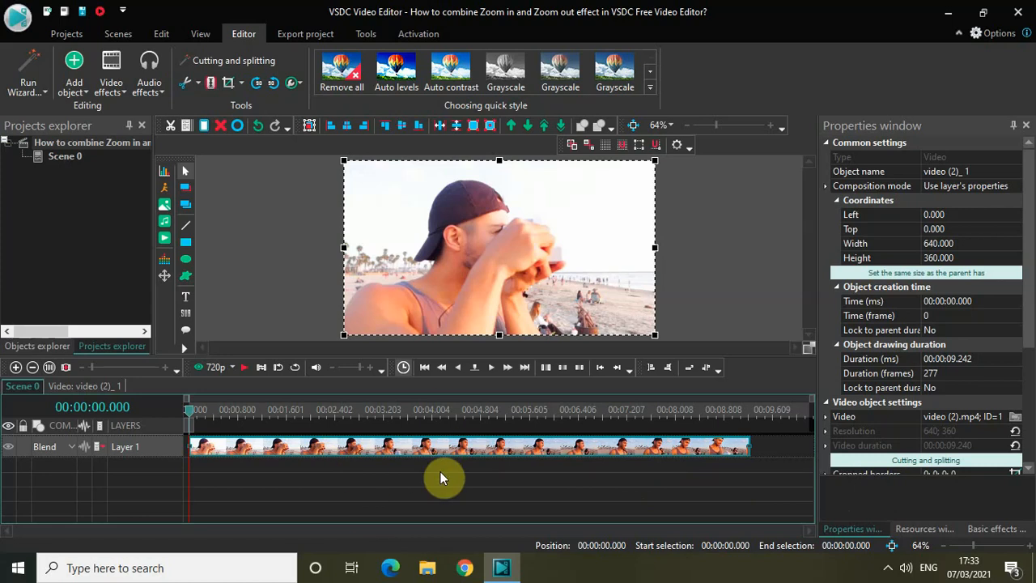
mouse_move(438, 472)
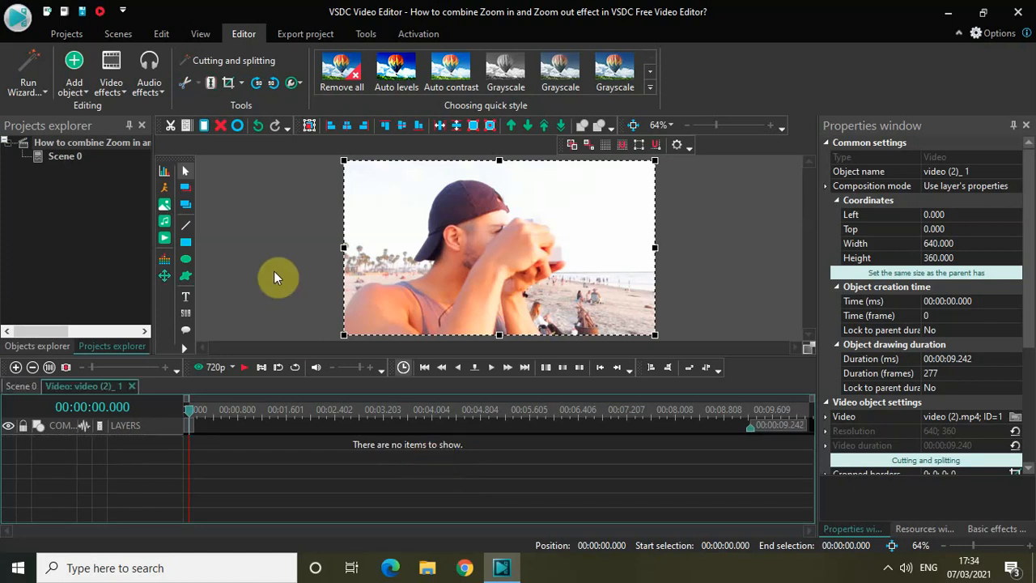
Add a Zoom transform effect to the beach clip, shortened to about 1.3 s, starting near 2.7 s.
left_click(111, 77)
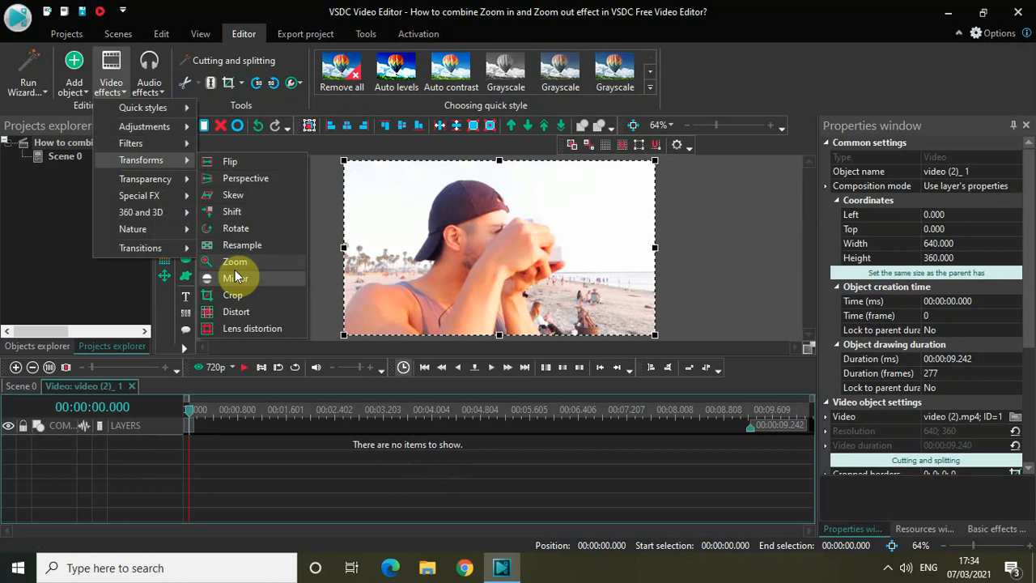
left_click(235, 261)
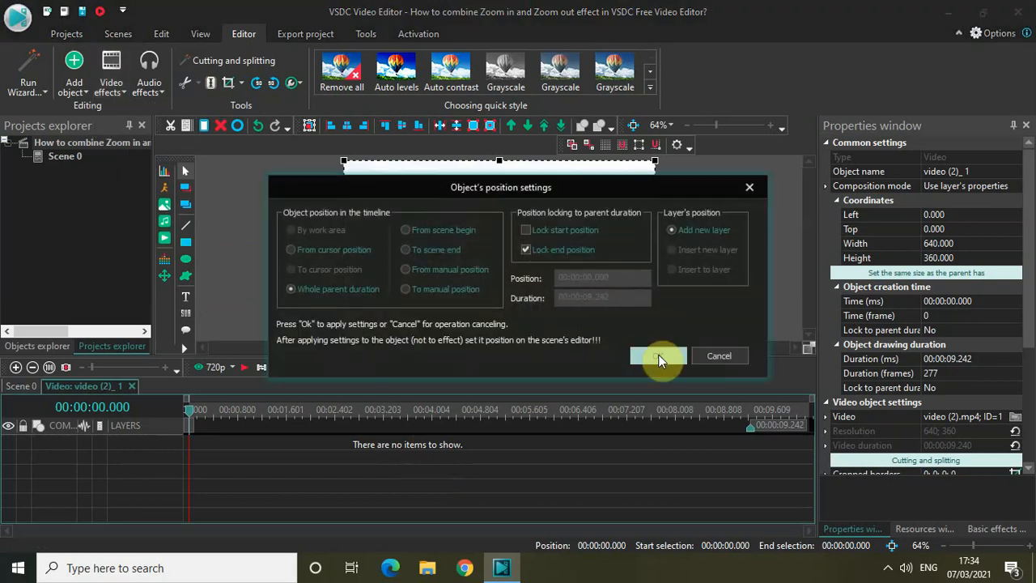
left_click(658, 356)
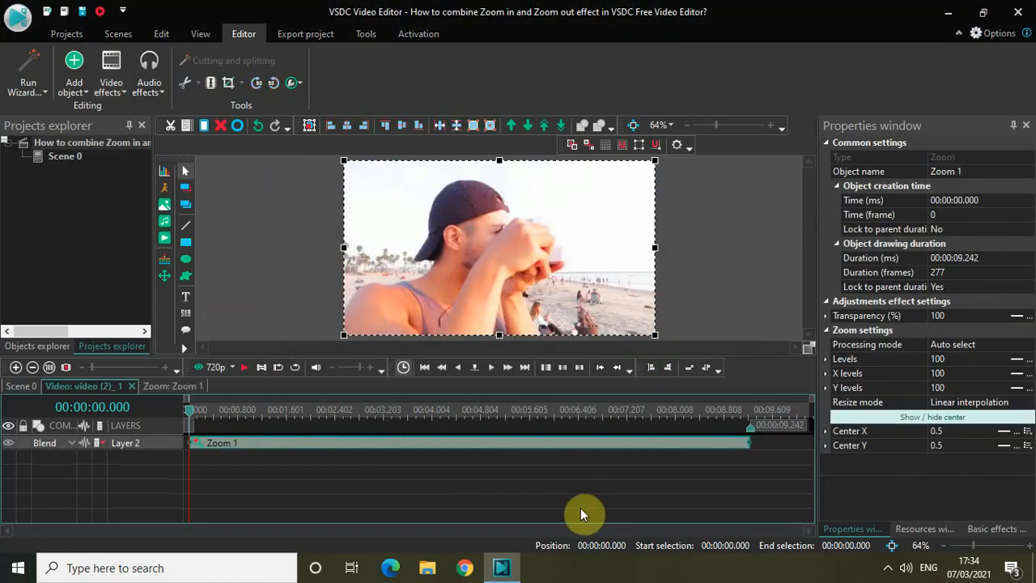
mouse_move(607, 457)
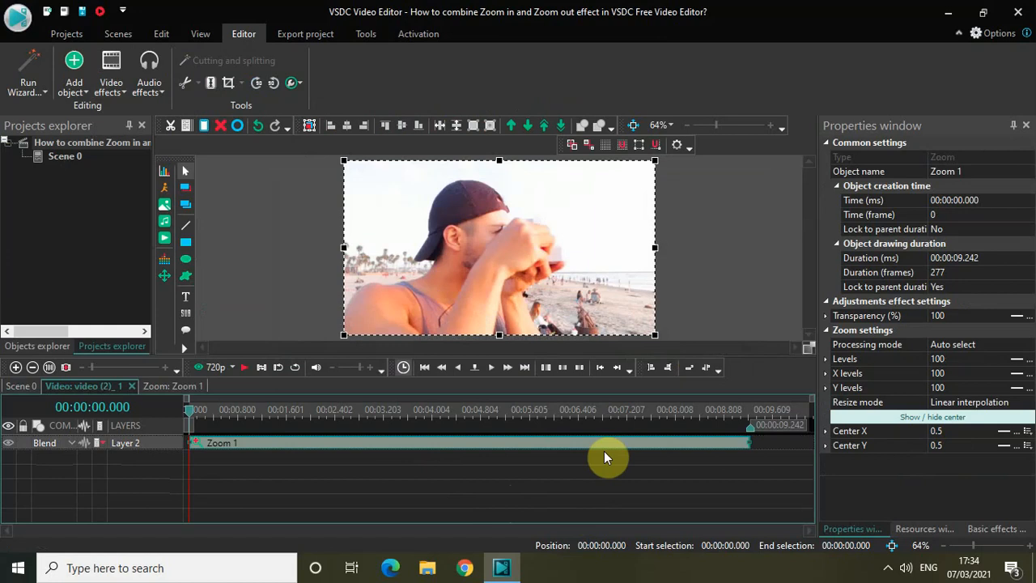
mouse_move(642, 449)
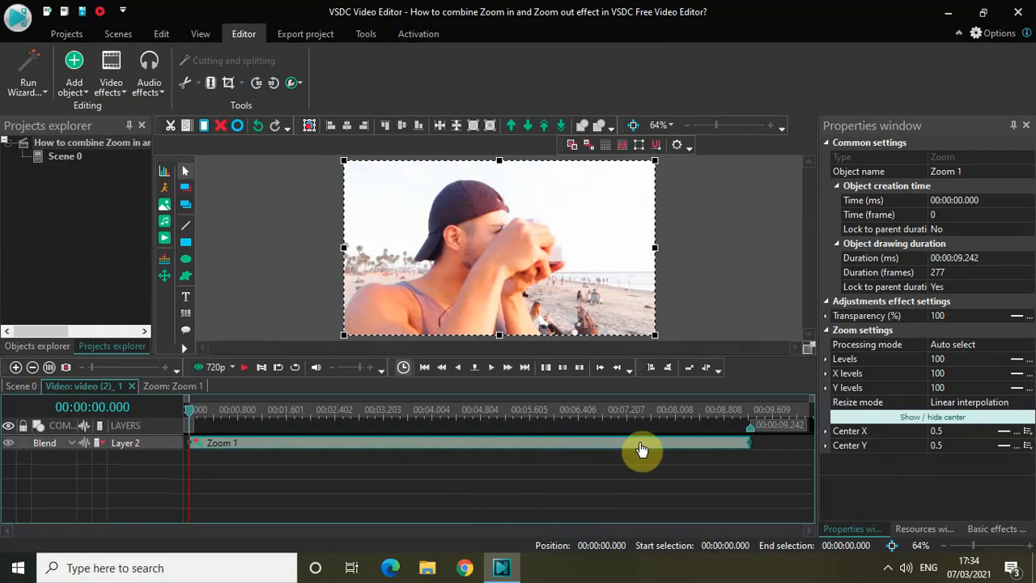
mouse_move(632, 453)
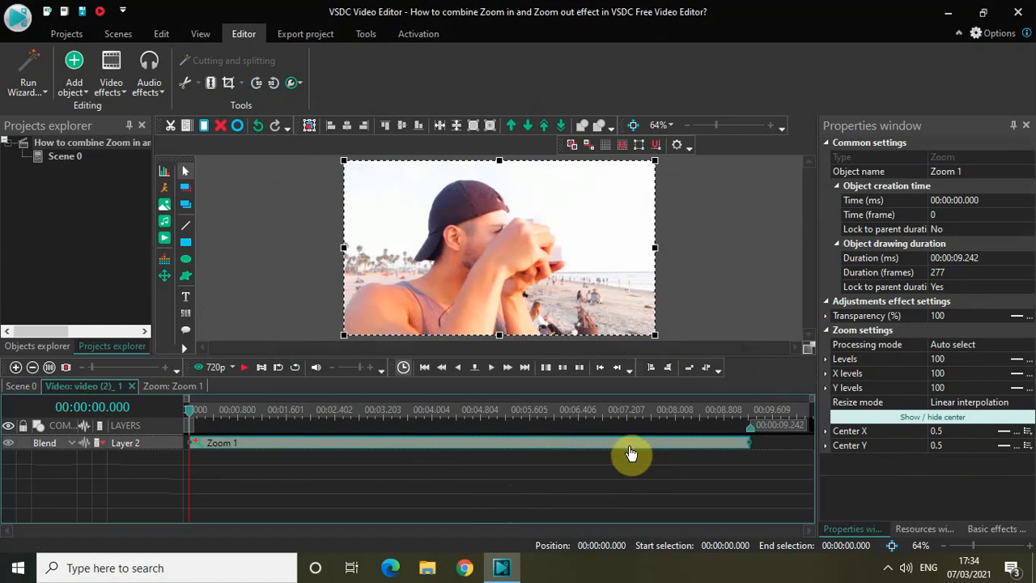
mouse_move(735, 366)
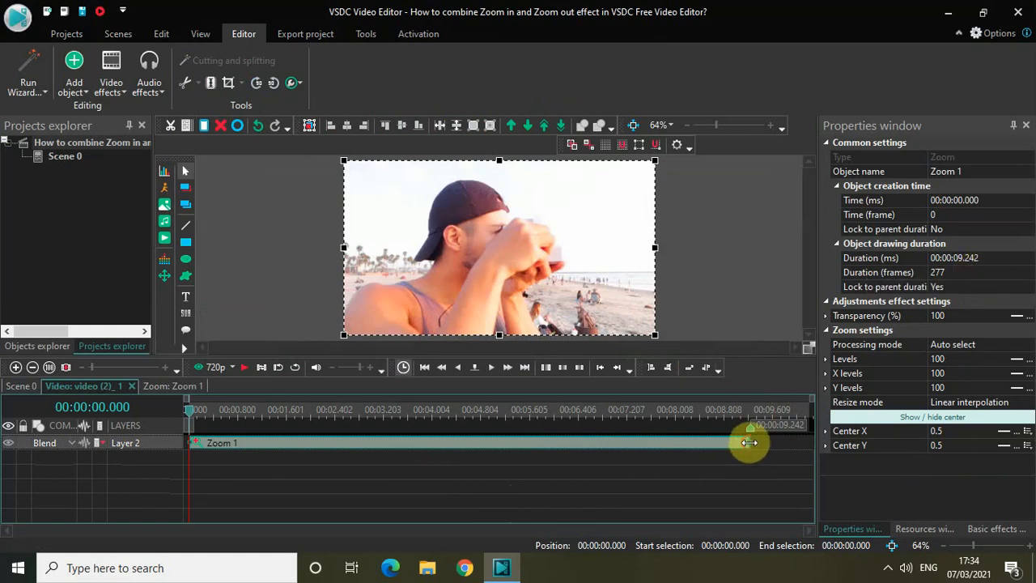
left_click_drag(748, 442, 233, 458)
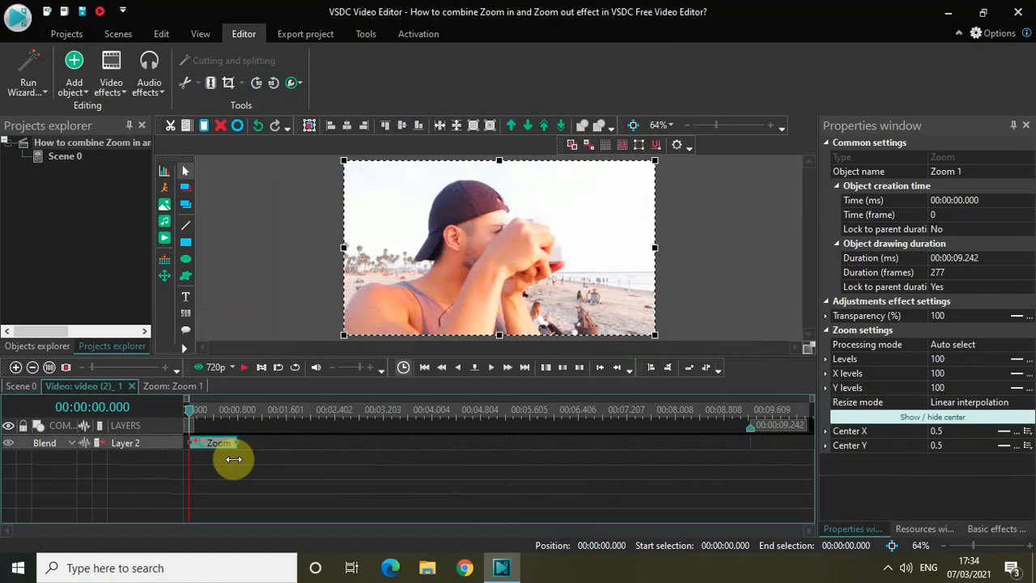
left_click_drag(235, 459, 271, 443)
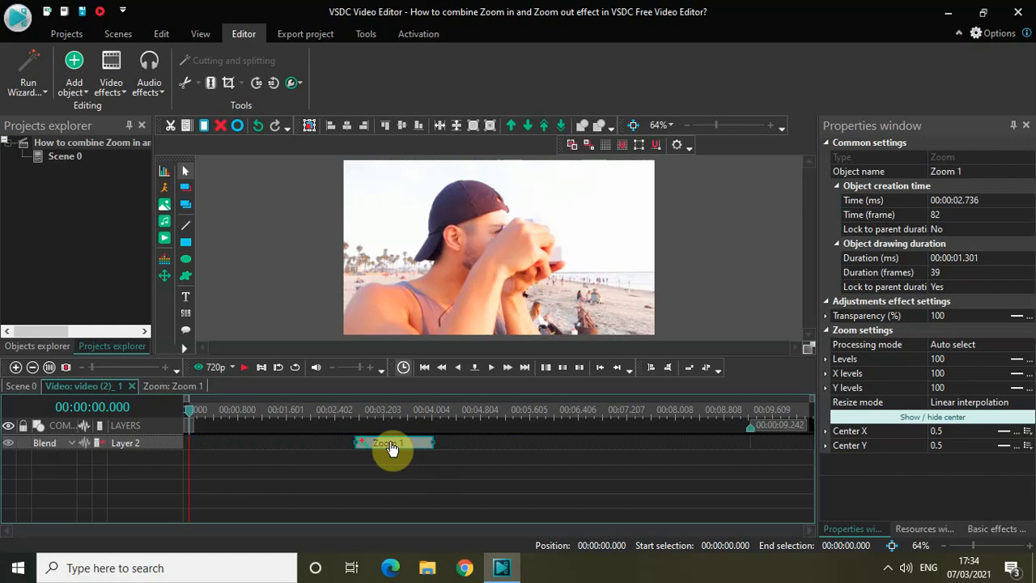
mouse_move(394, 447)
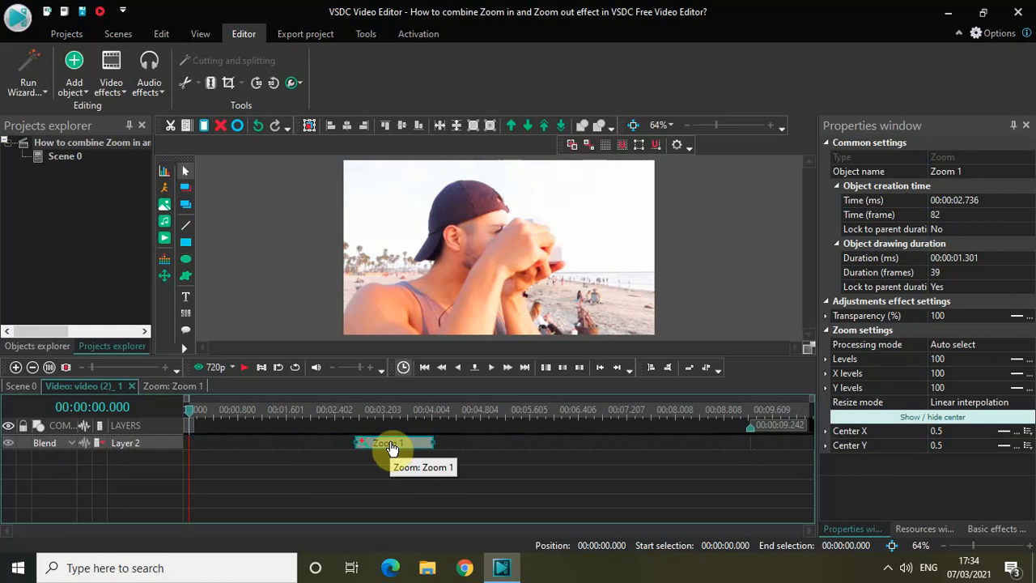
mouse_move(445, 477)
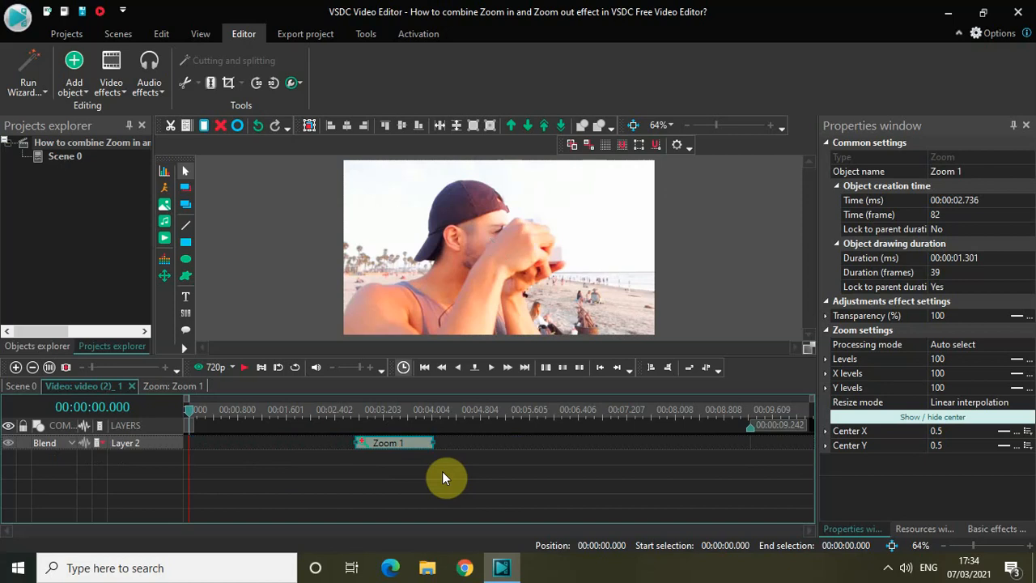
mouse_move(396, 445)
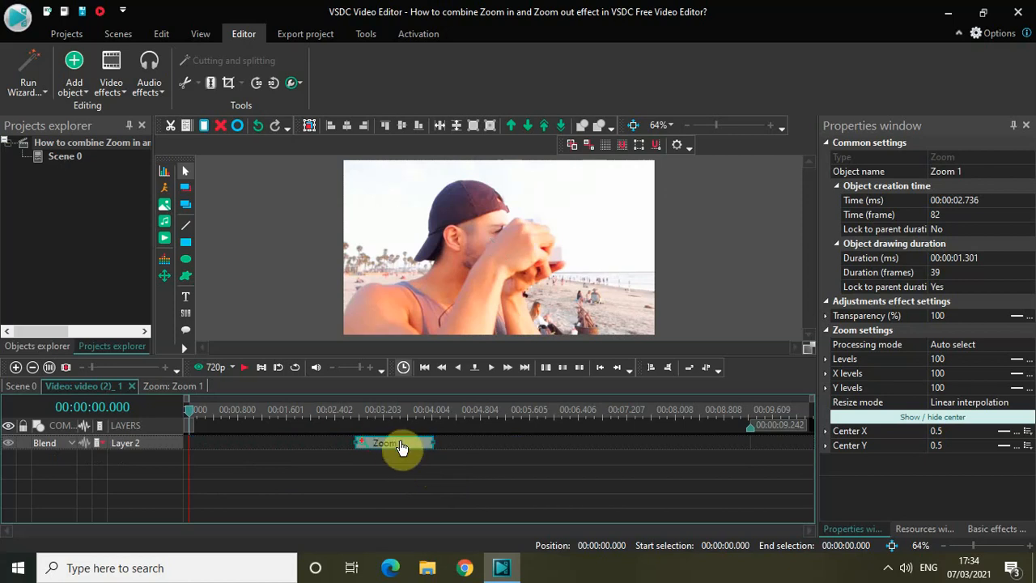
mouse_move(400, 445)
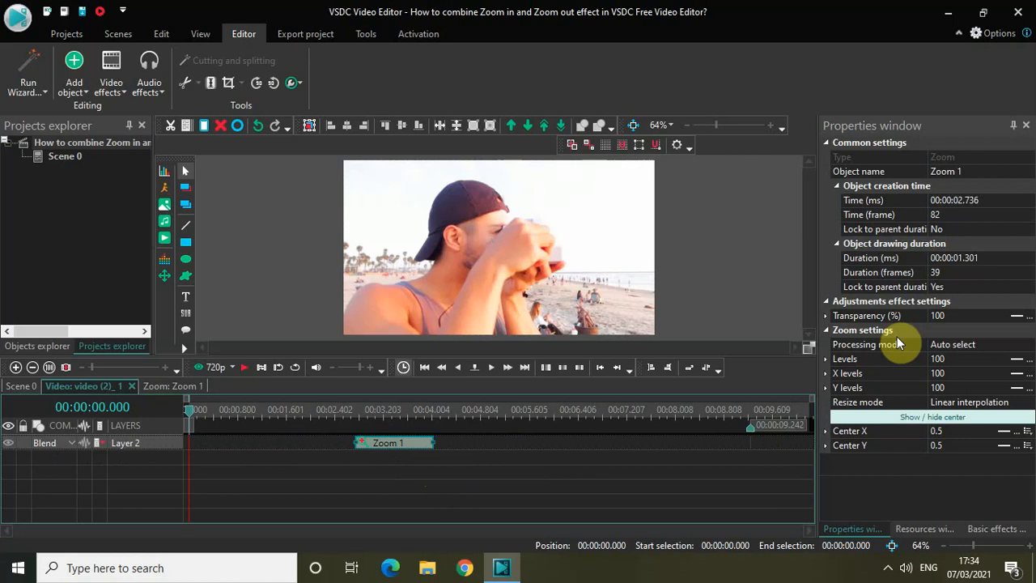
mouse_move(915, 262)
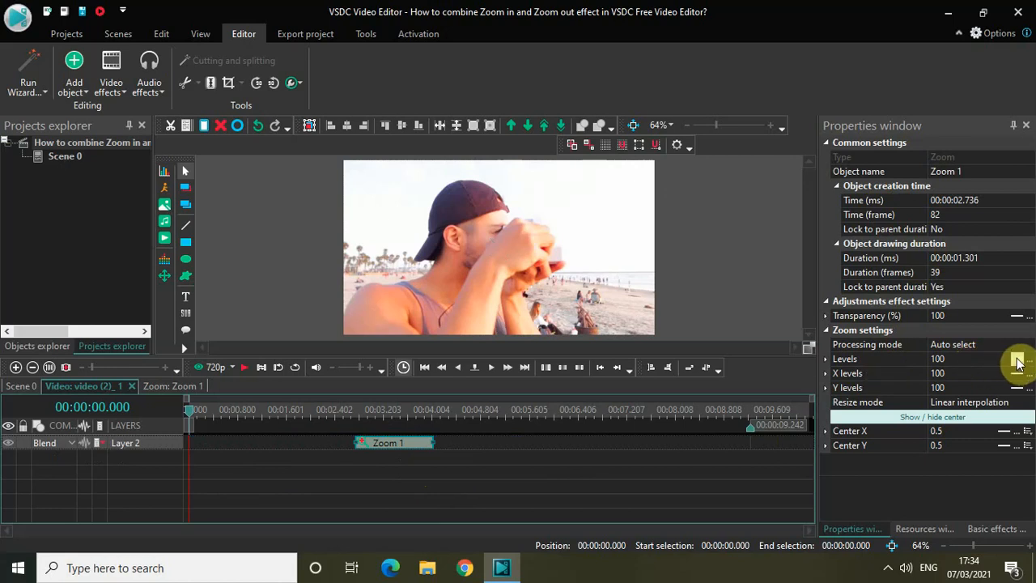
mouse_move(1018, 363)
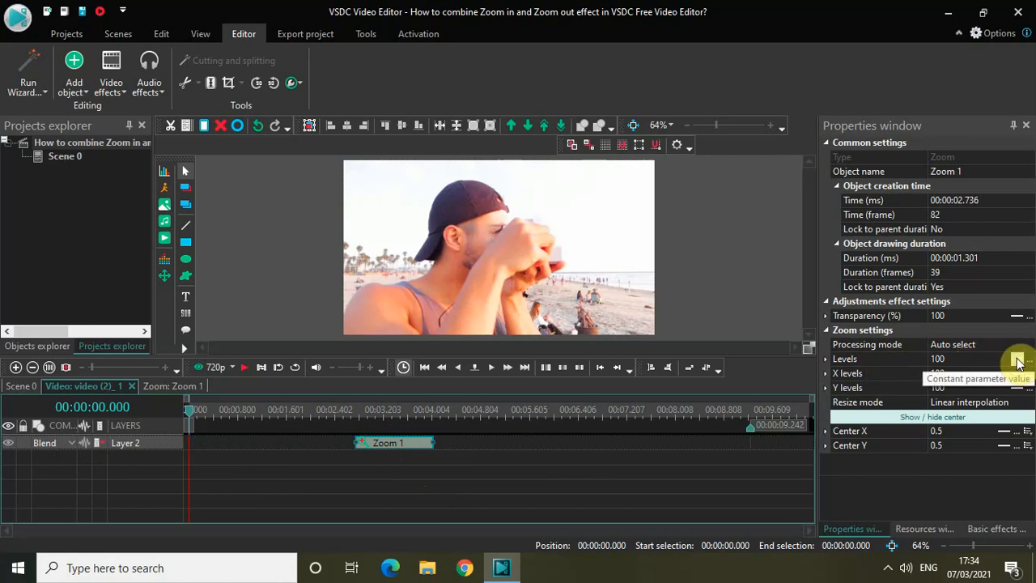
Make Zoom 1's Levels ramp linearly from 100 to 150 and play the timeline.
left_click(844, 358)
type("; 150")
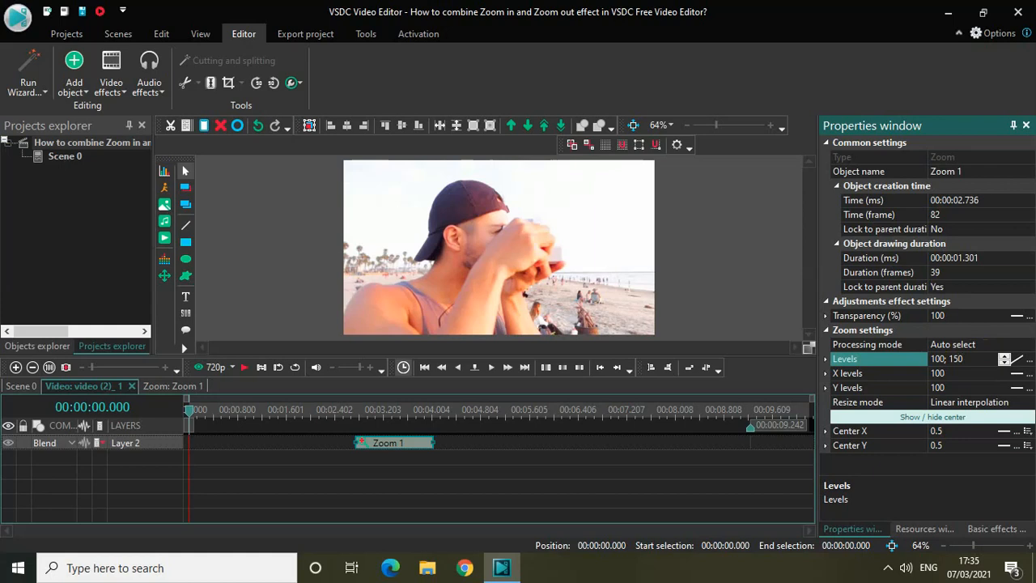
mouse_move(404, 516)
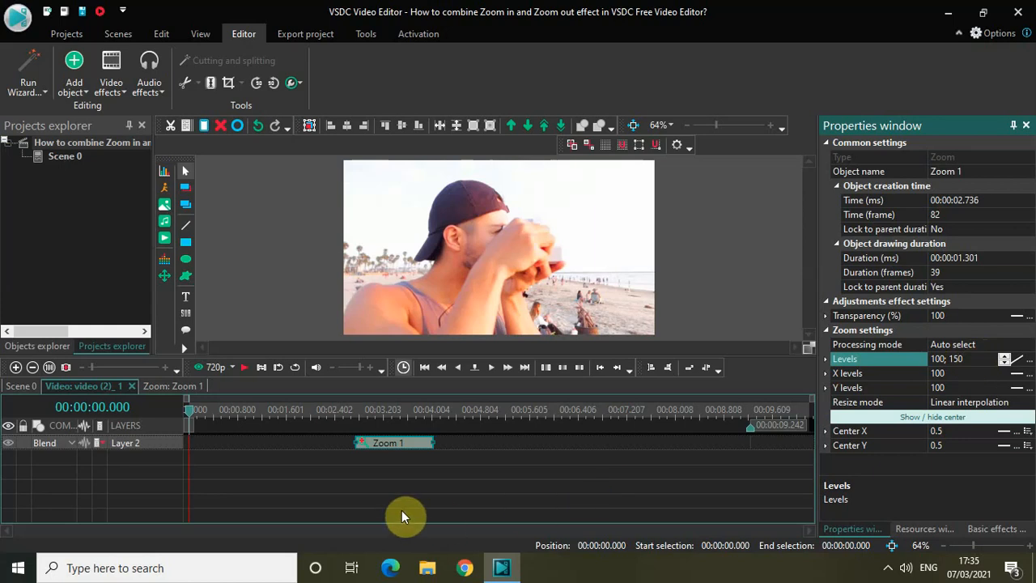
mouse_move(393, 504)
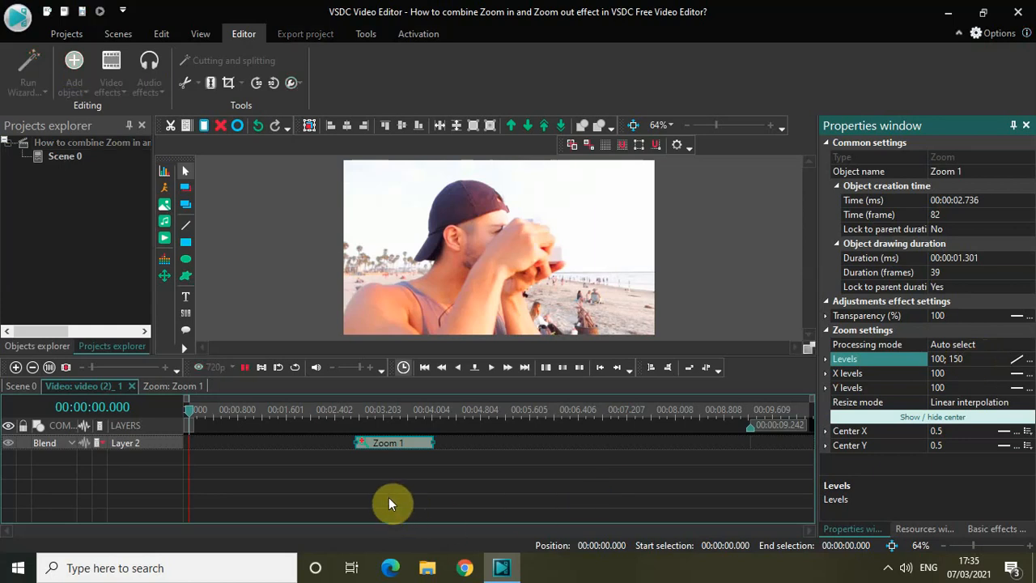
left_click(267, 409)
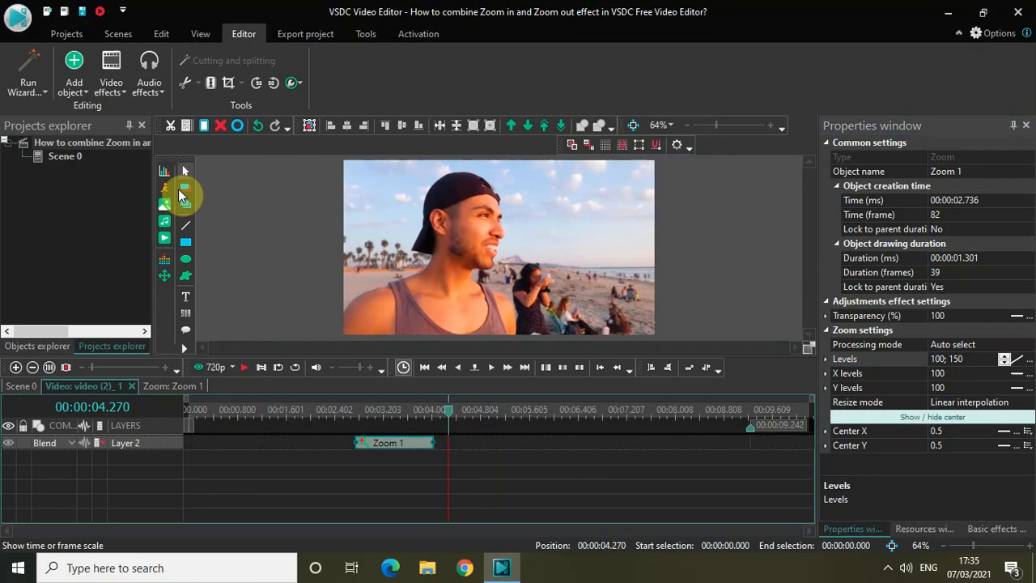
Add a Zoom 2 transform with duration 00:00:01.301 and place it right after Zoom 1.
left_click(111, 73)
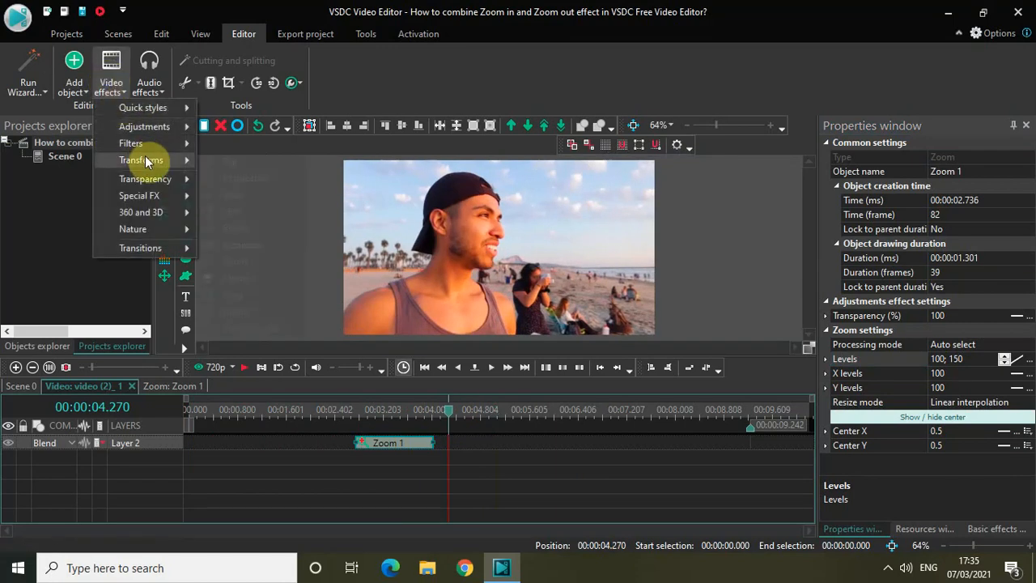
left_click(429, 339)
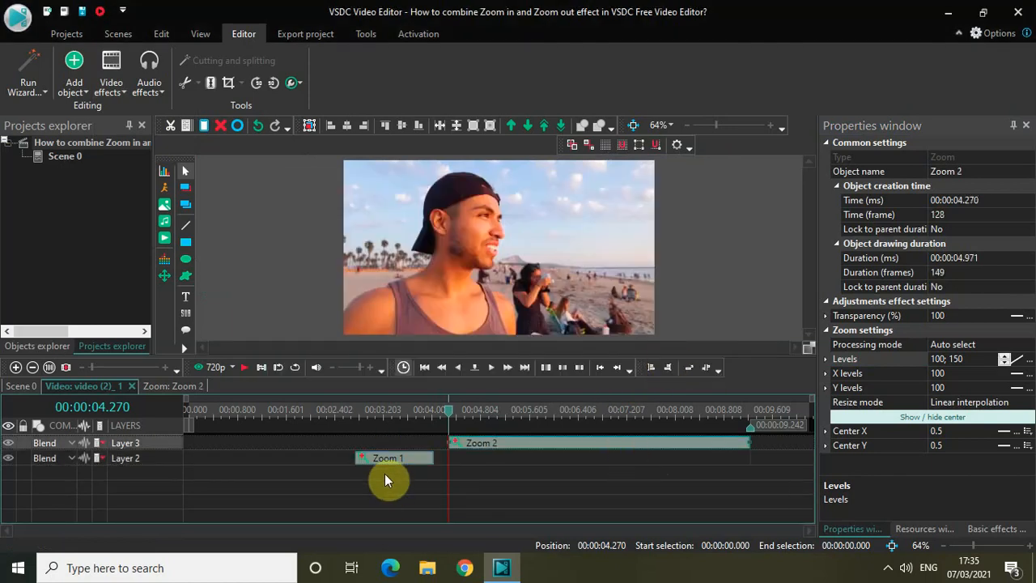
left_click(388, 458)
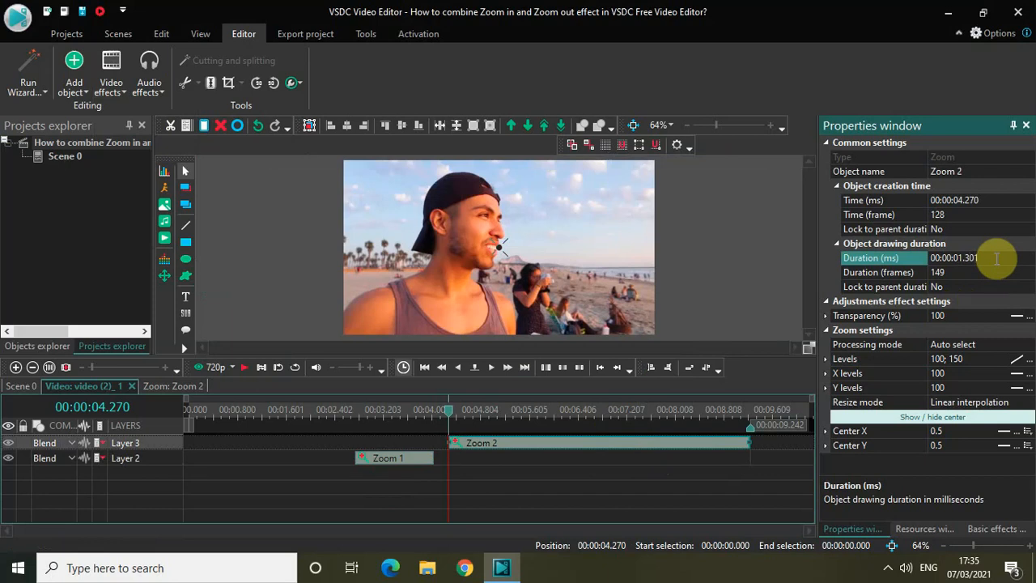
left_click_drag(749, 443, 526, 443)
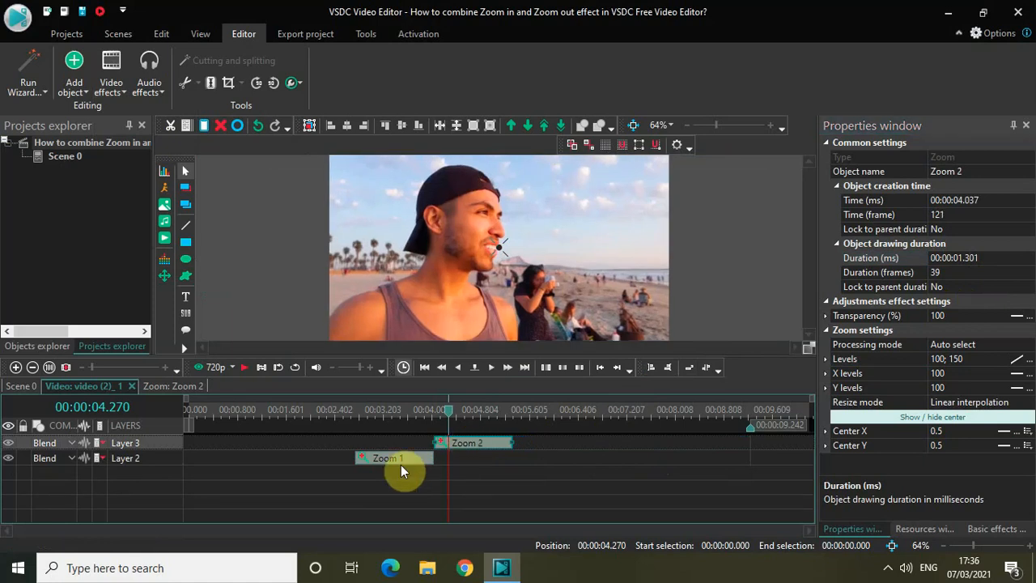
mouse_move(404, 459)
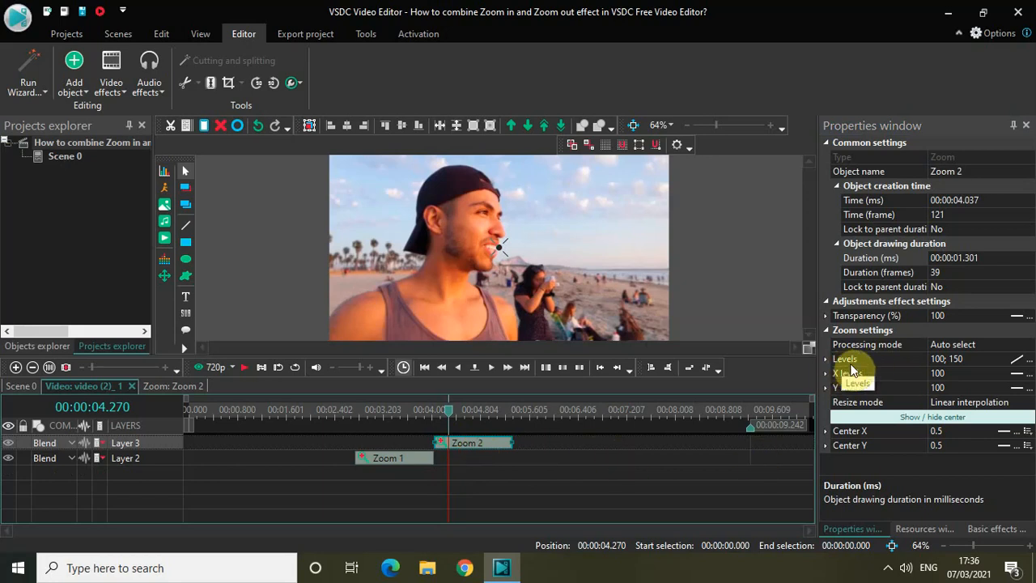
mouse_move(975, 367)
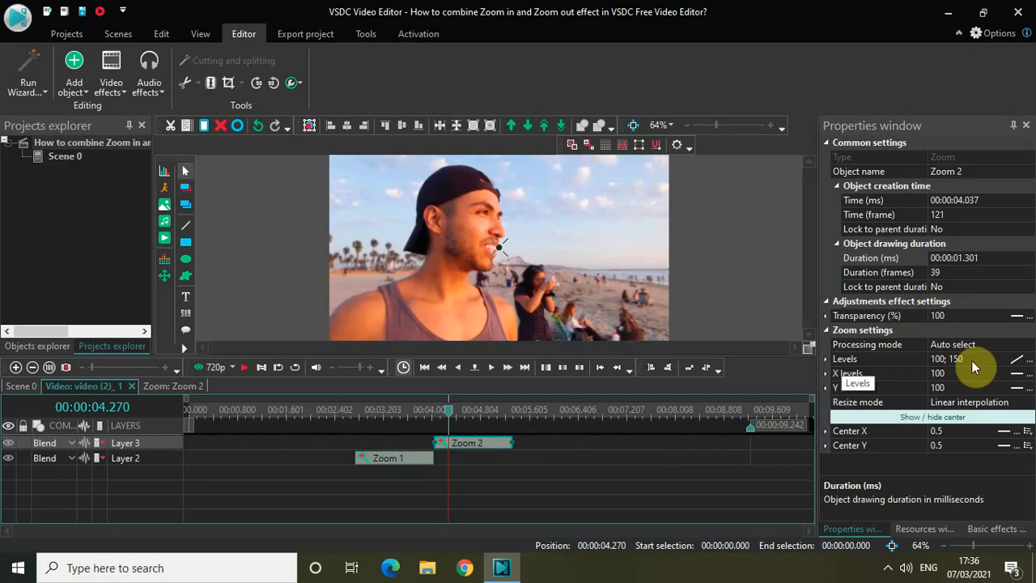
Set Zoom 2's Levels to 150; 100 and replay the clip to check the zoom-out.
left_click(931, 358)
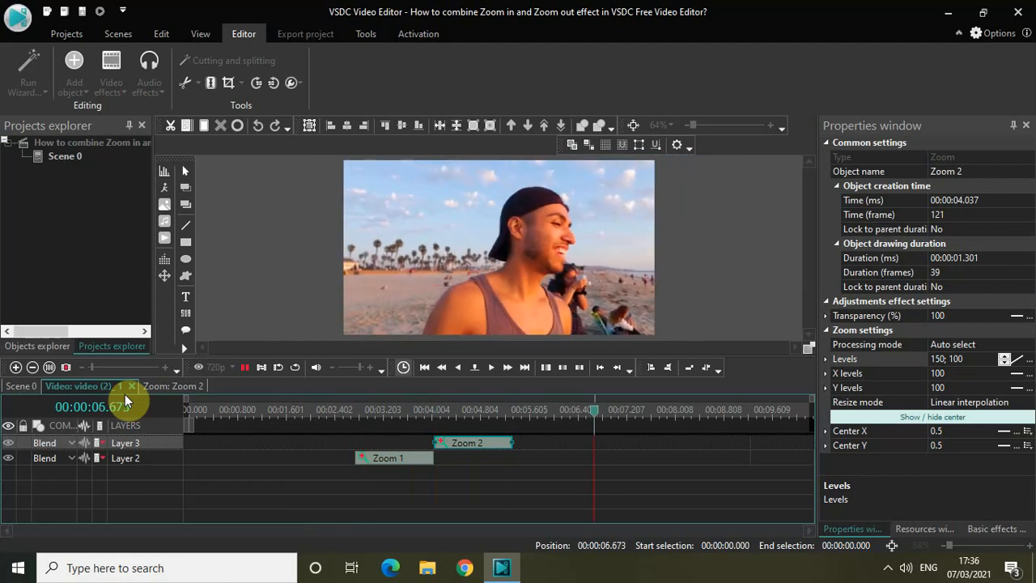
left_click(682, 410)
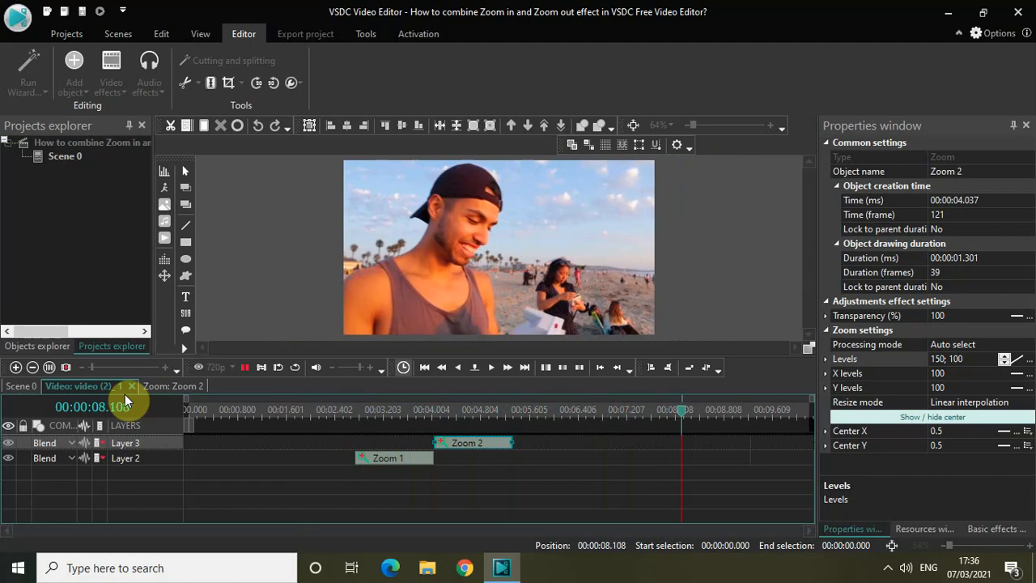
left_click(187, 407)
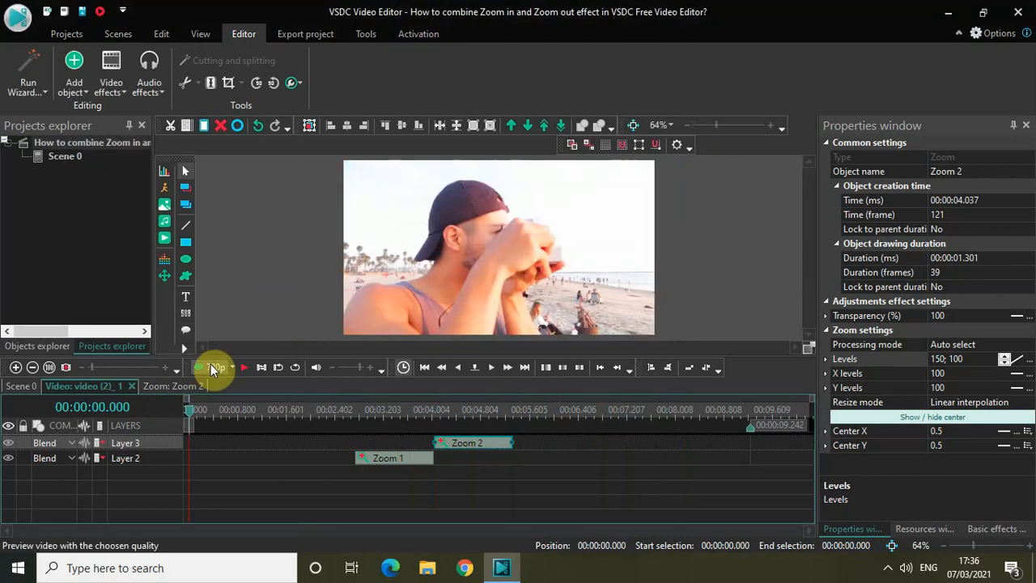
left_click(244, 367)
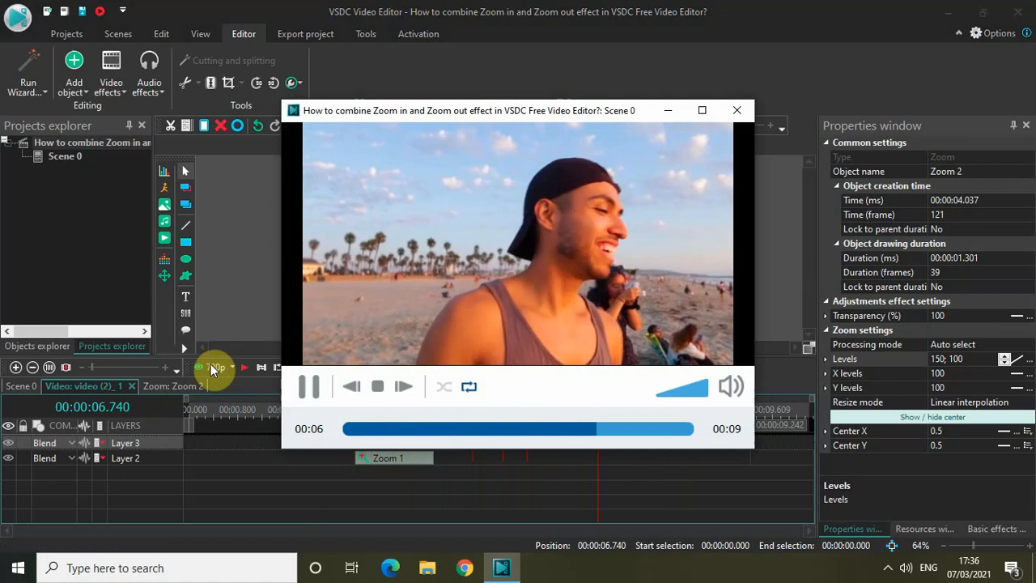
left_click(309, 386)
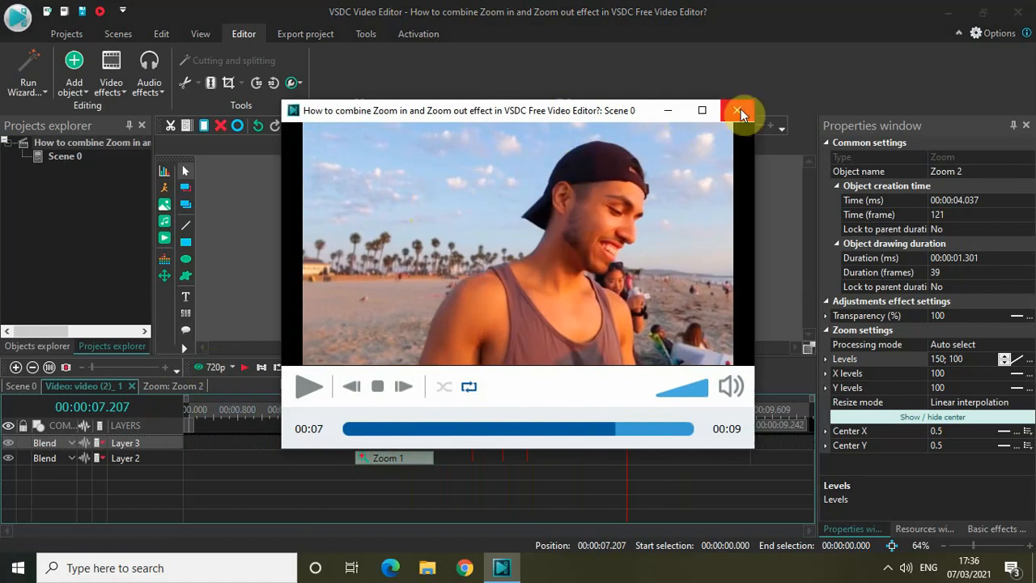
left_click(738, 110)
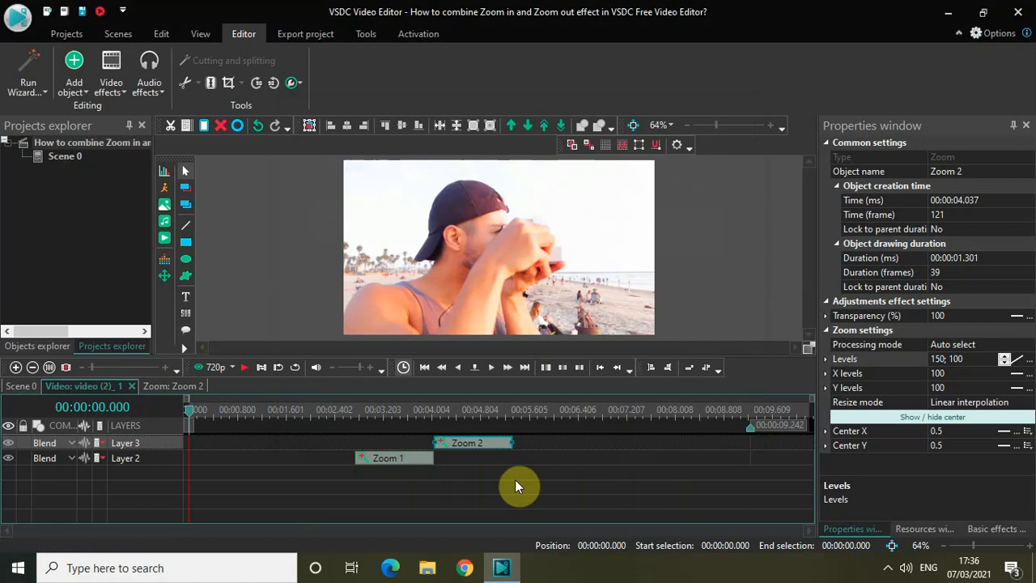